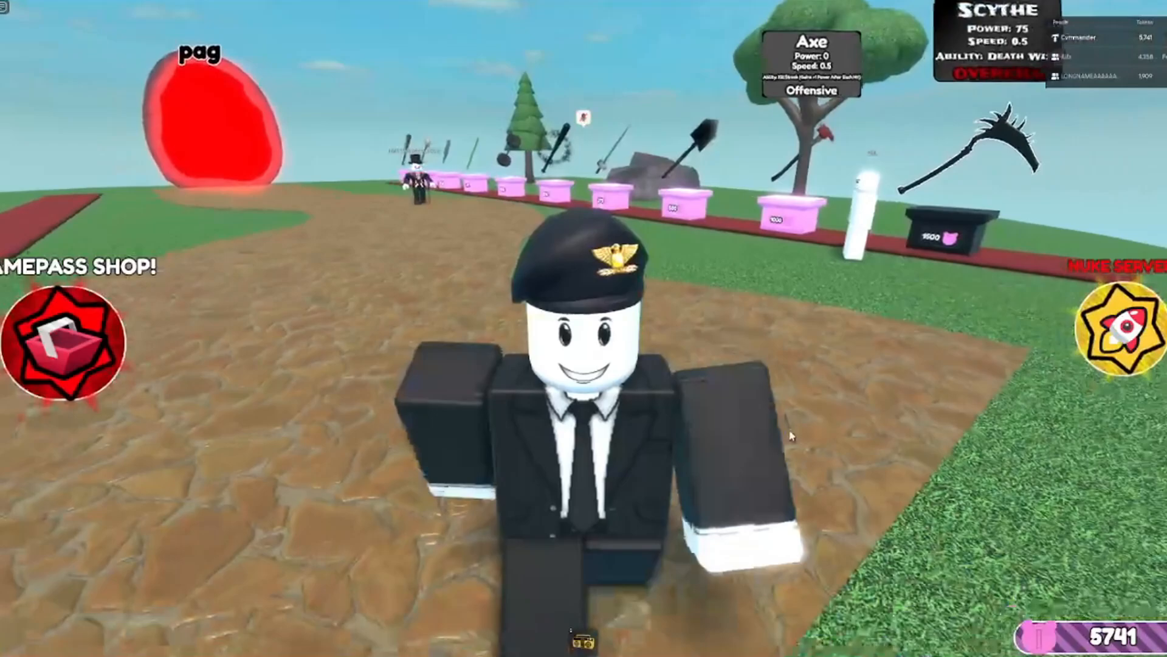
pyautogui.moveTo(585, 332)
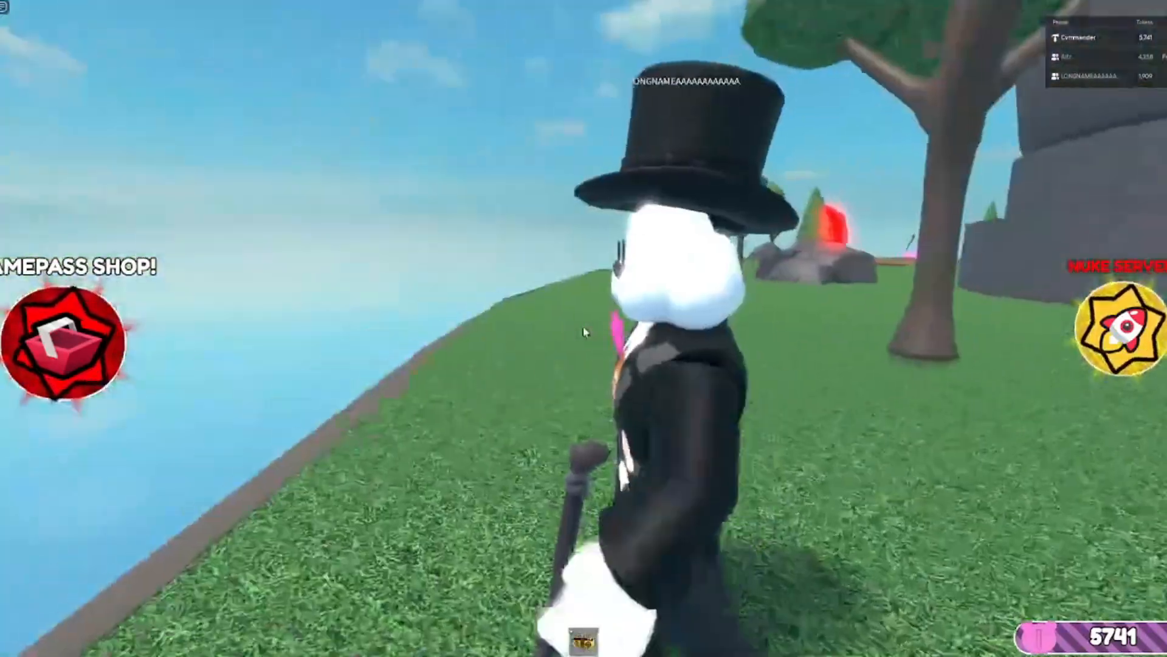